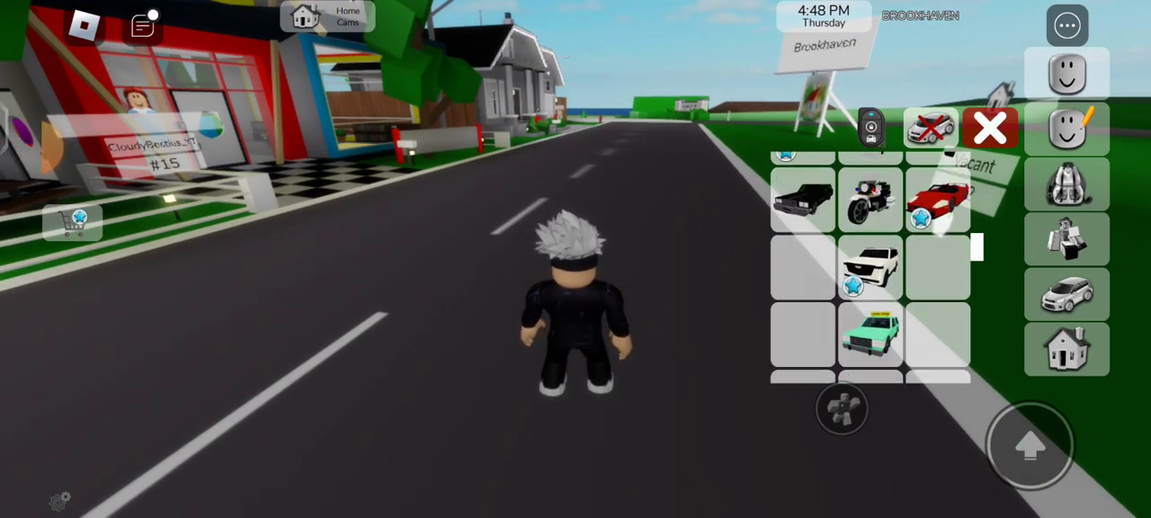
Scroll the vehicle grid past cars and bikes to the boats and spawn one.
scroll(down, 3)
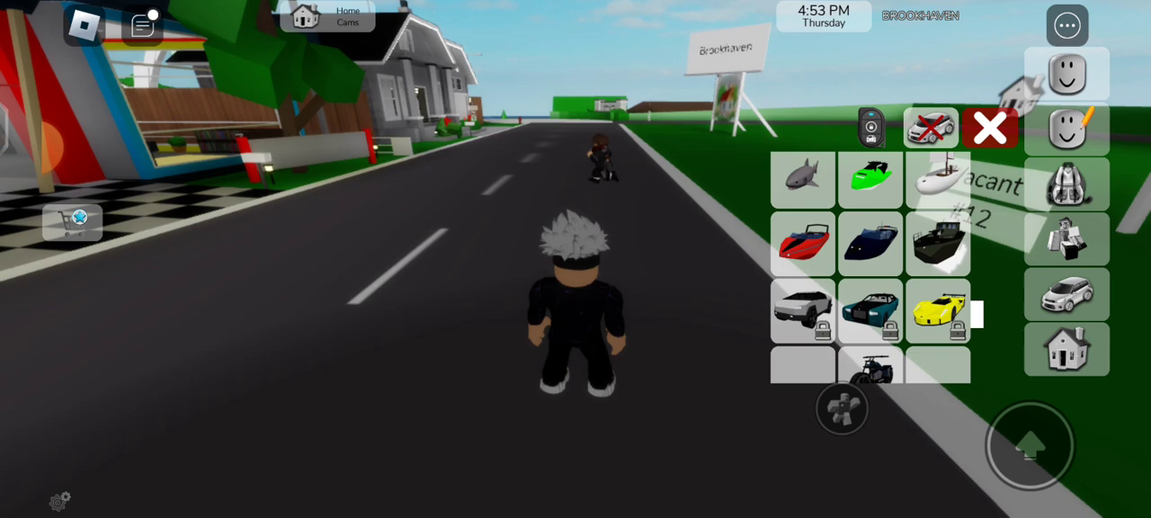
click(989, 128)
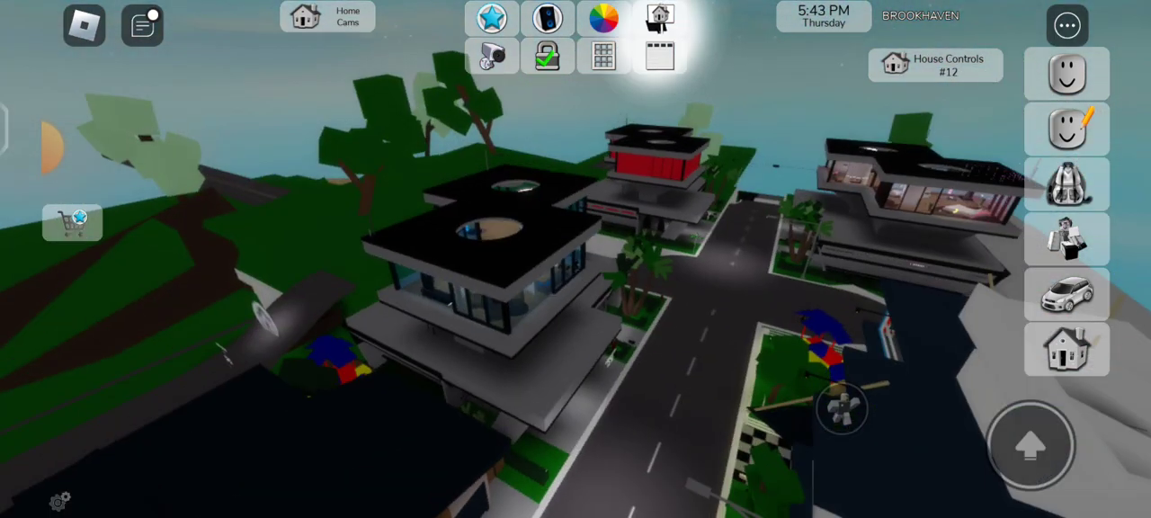
Recolour the plot 12 house with a new colour from the House Color palette.
click(601, 18)
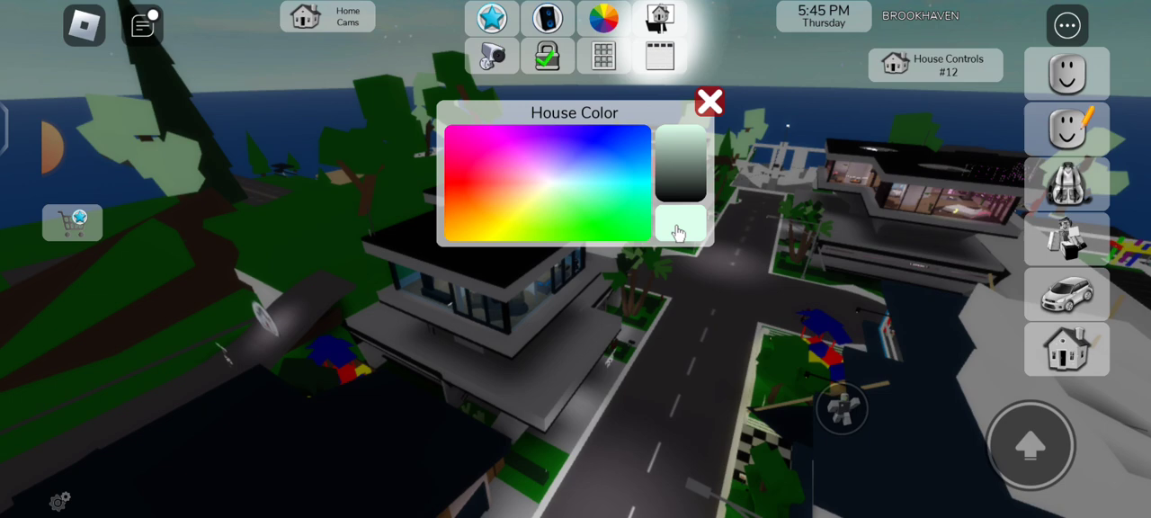
click(682, 223)
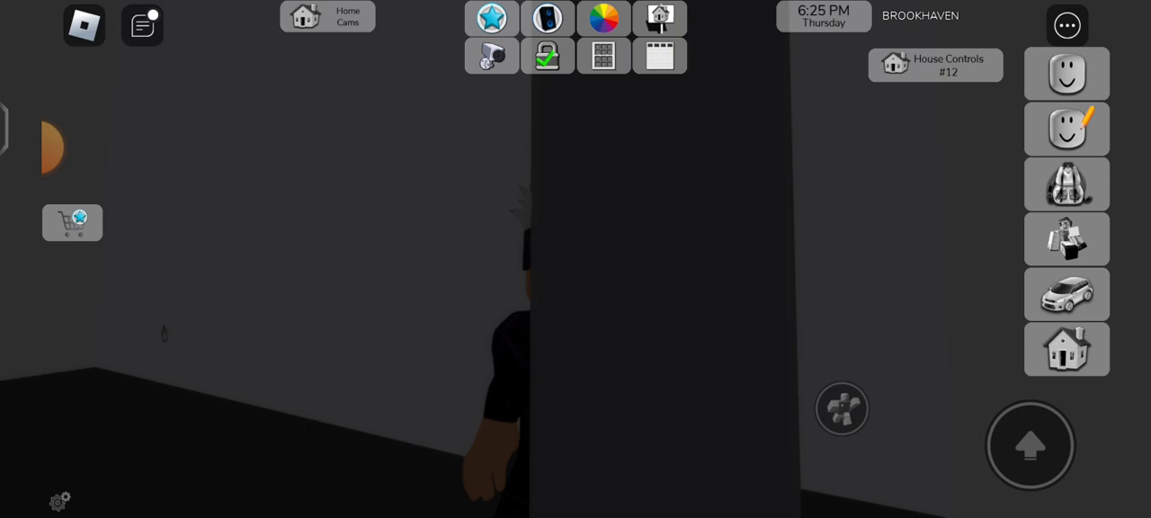
Bring up the House Security Cams feed for the plot 12 house.
click(1067, 238)
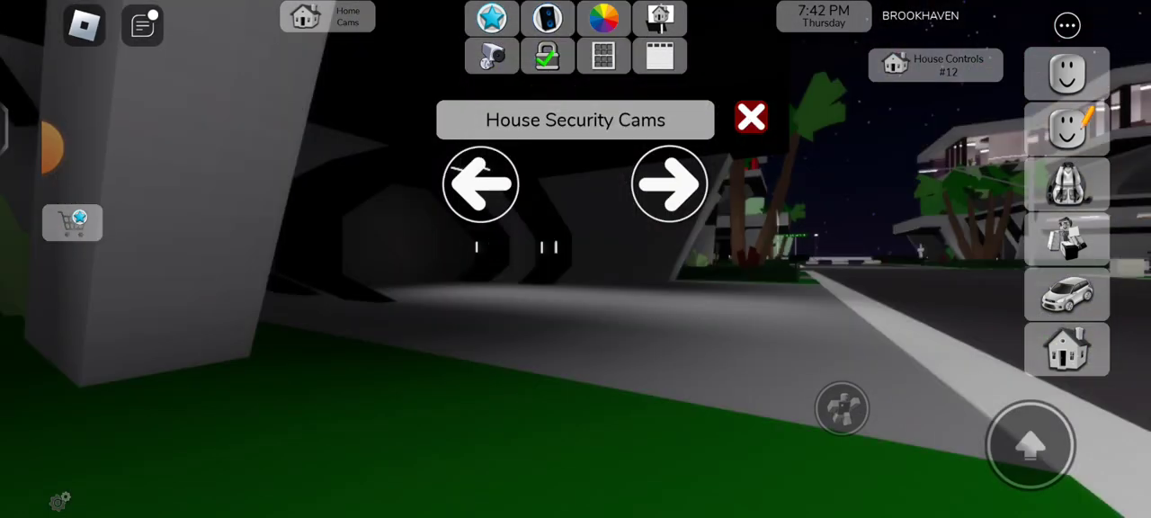
Cycle the house cameras through bedroom, garage, interior, entrance and street views.
click(670, 184)
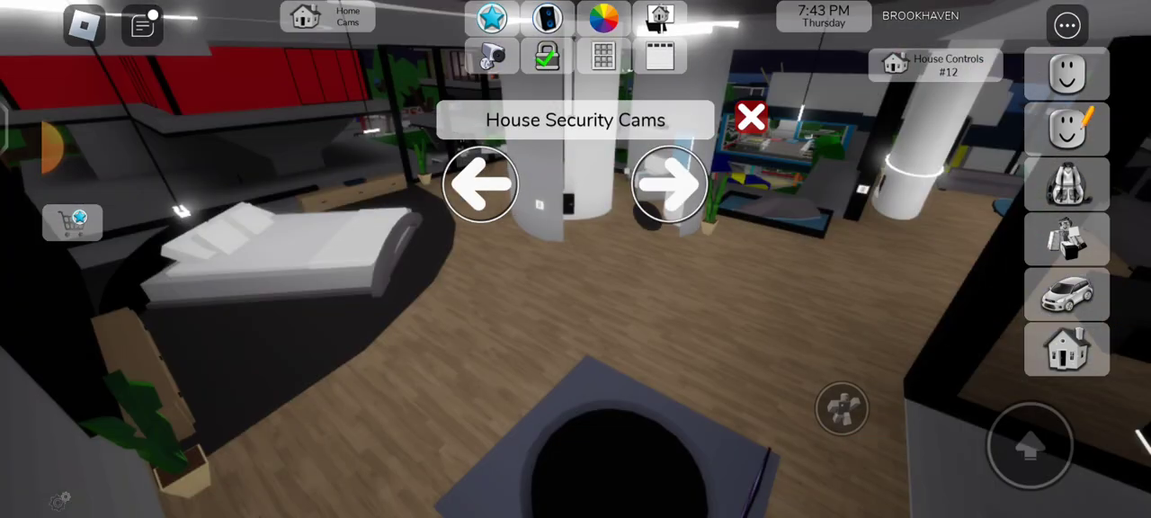
click(669, 183)
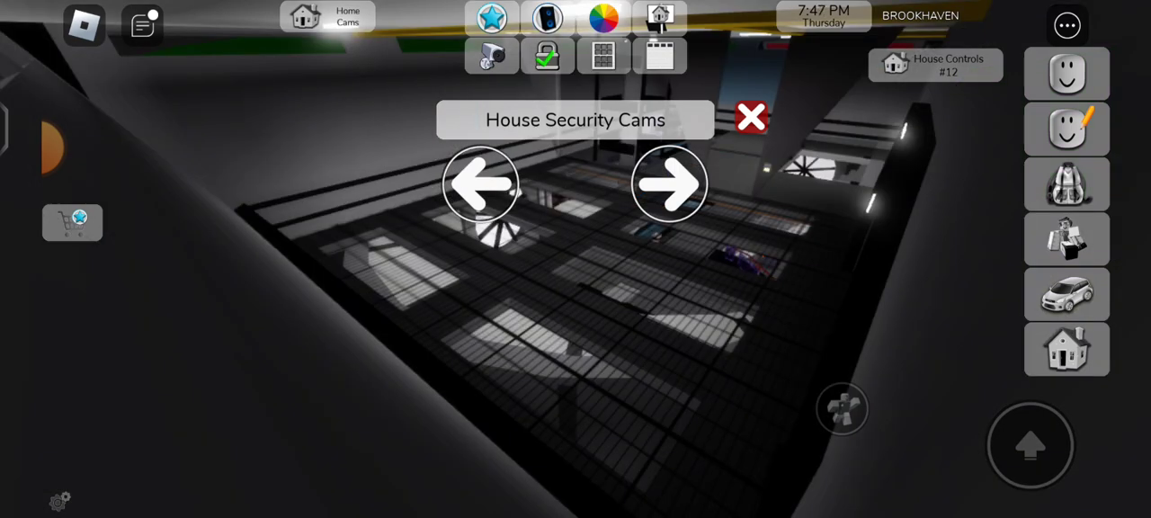
click(669, 184)
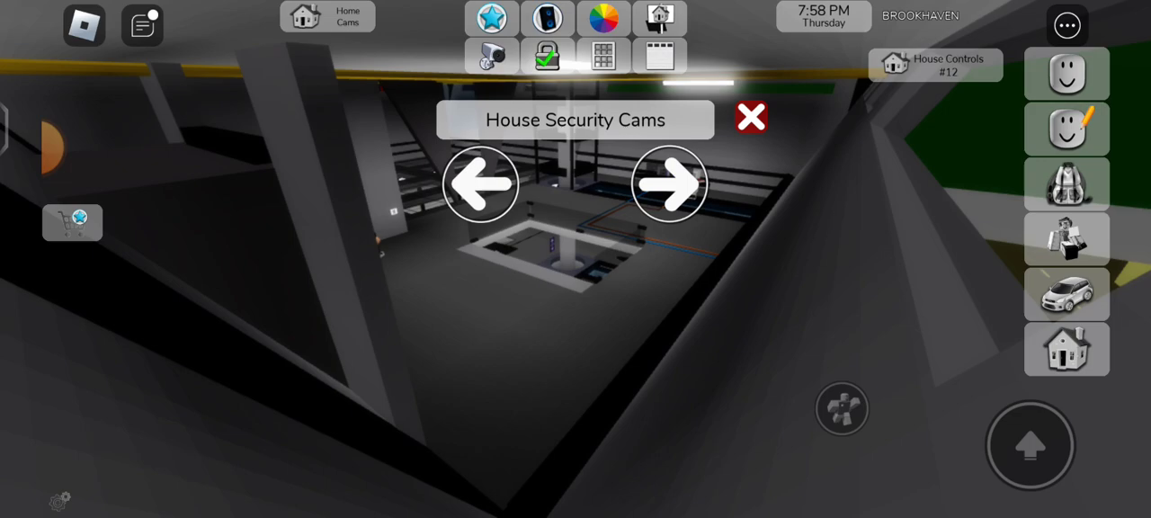
click(752, 117)
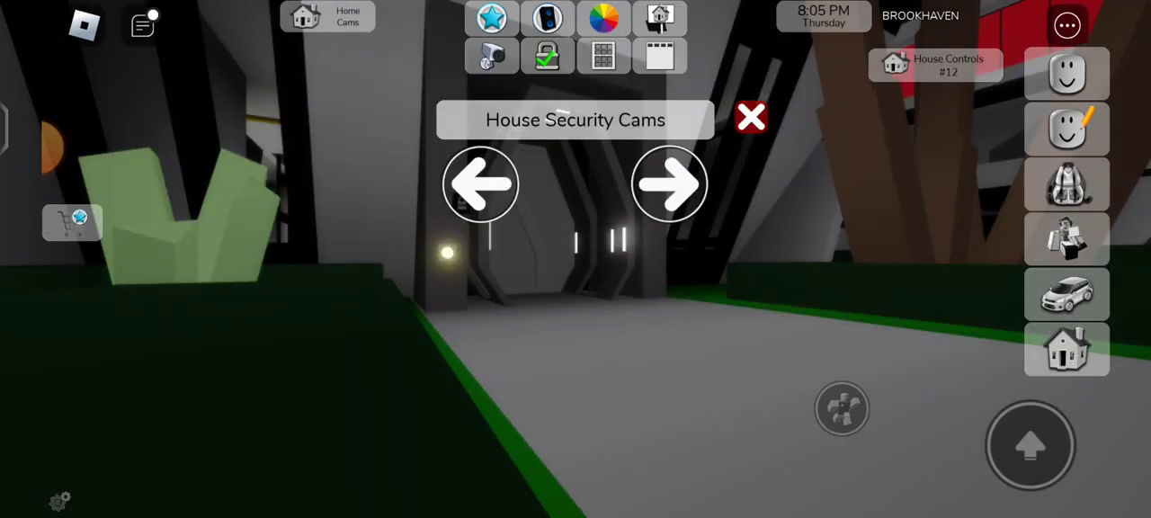
click(669, 183)
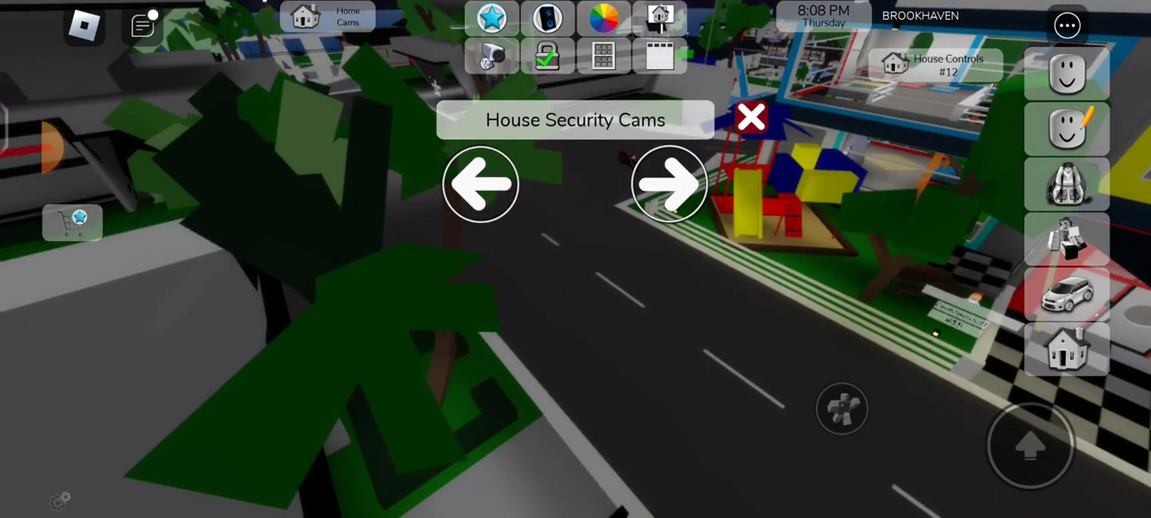
click(670, 184)
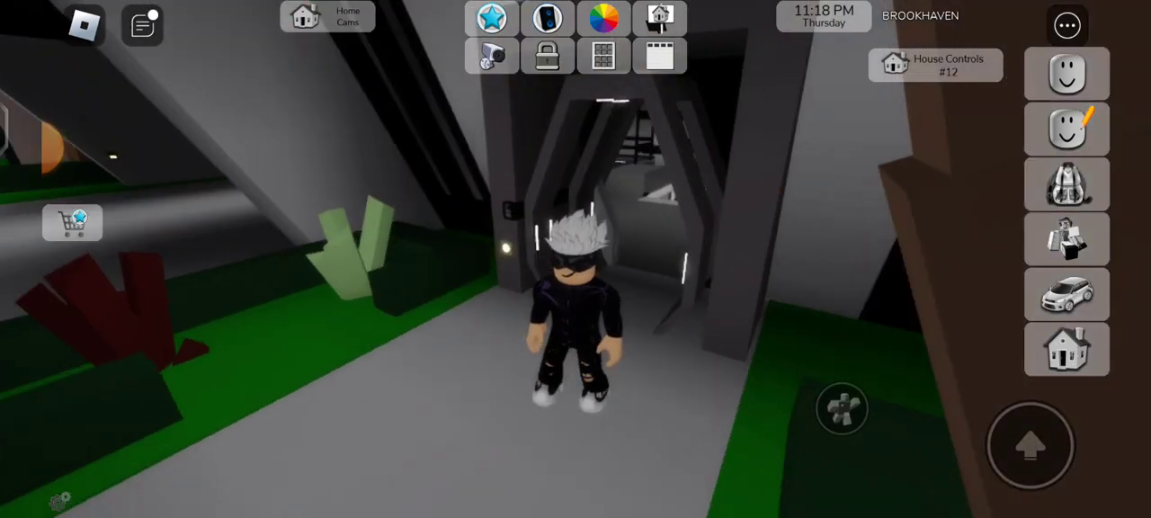
Leave the security cameras and return to the avatar at the house entrance.
click(546, 55)
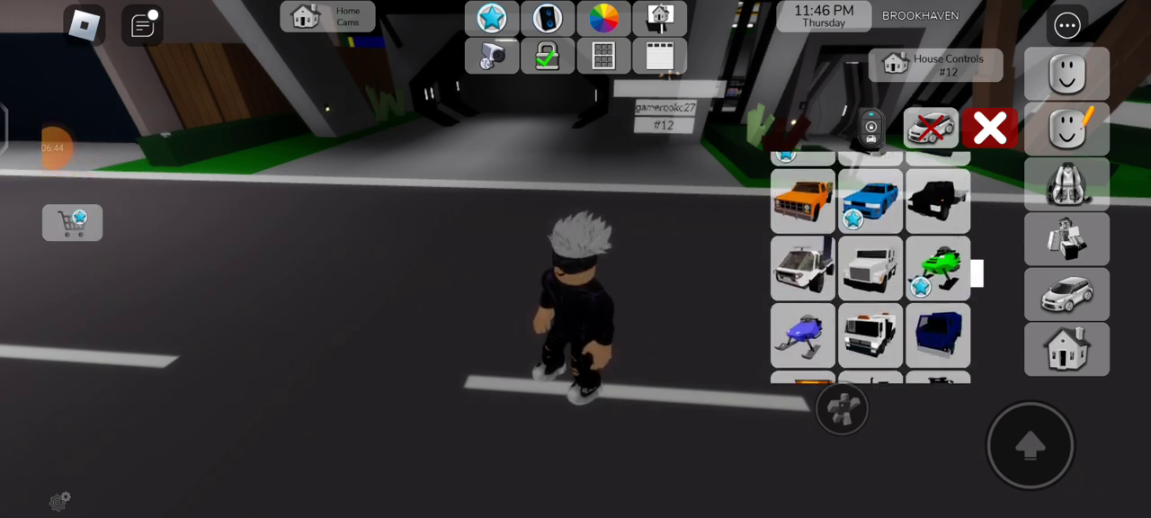
scroll(down, 3)
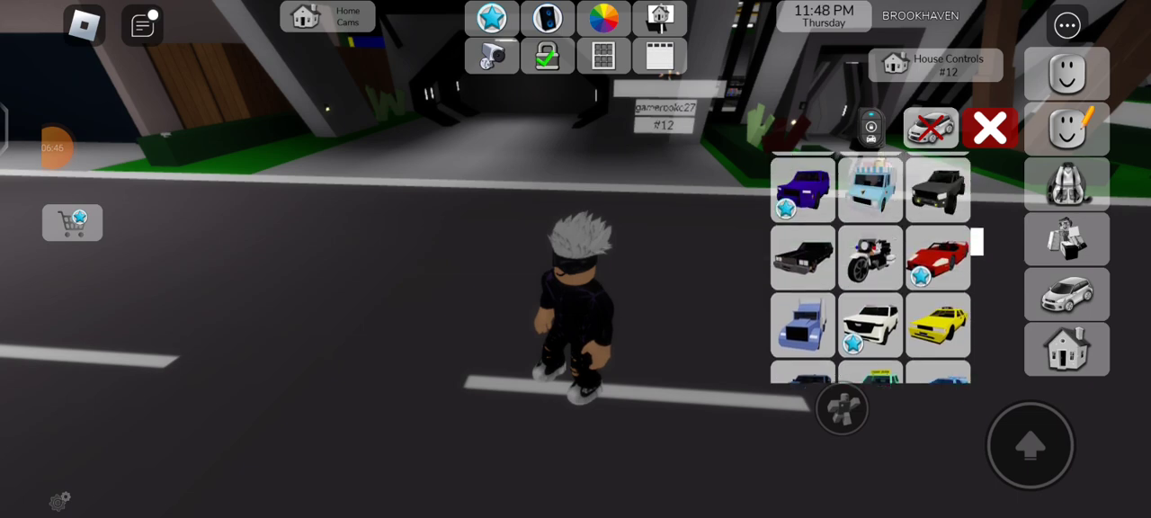
scroll(down, 3)
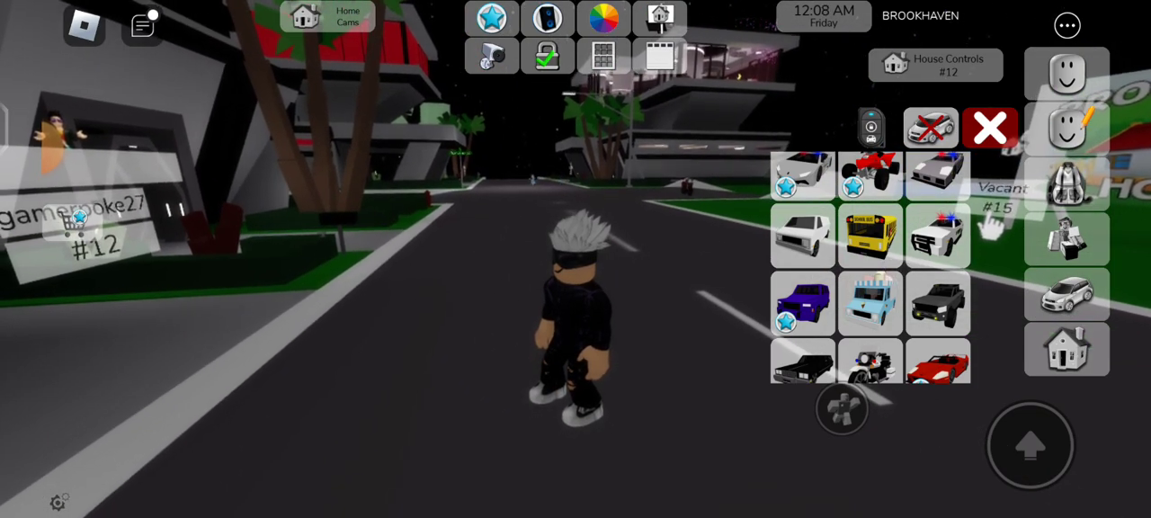
click(83, 25)
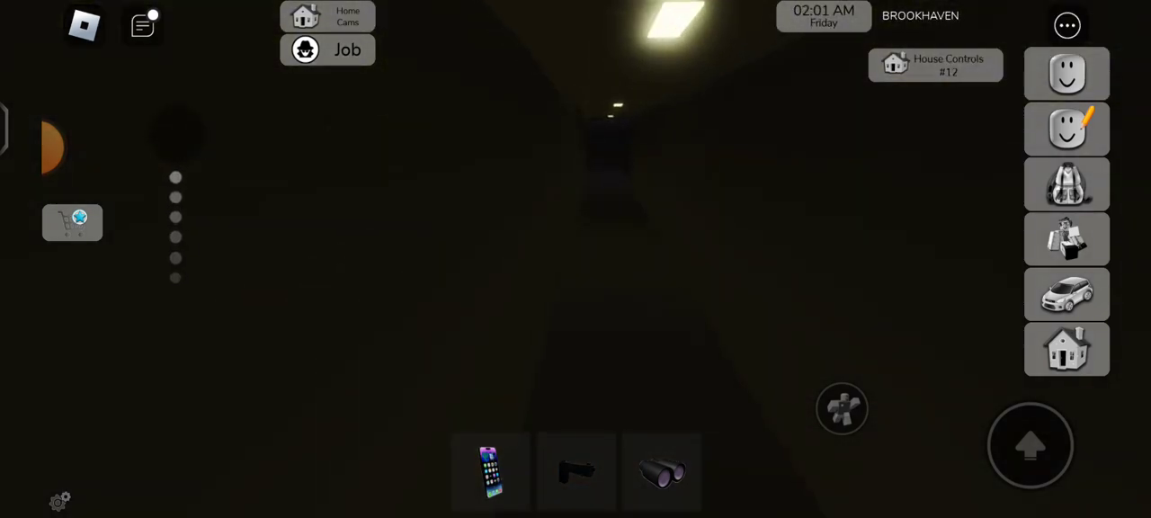
Equip the spy's pistol slot to bring up the list of pistol models.
click(576, 472)
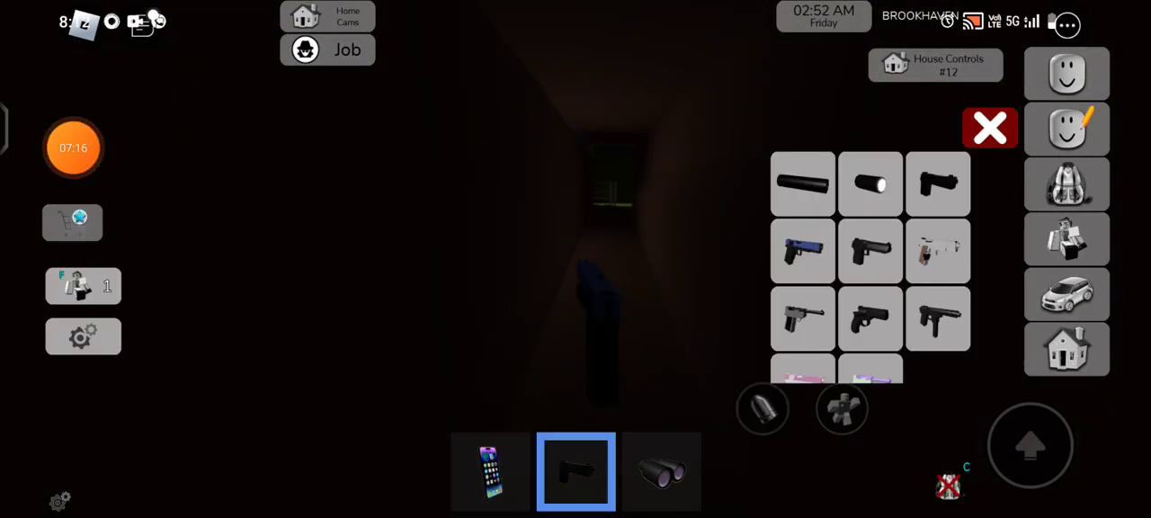
Hold a pistol model as the spy, then switch to the Police Cams intersection feed.
click(1047, 22)
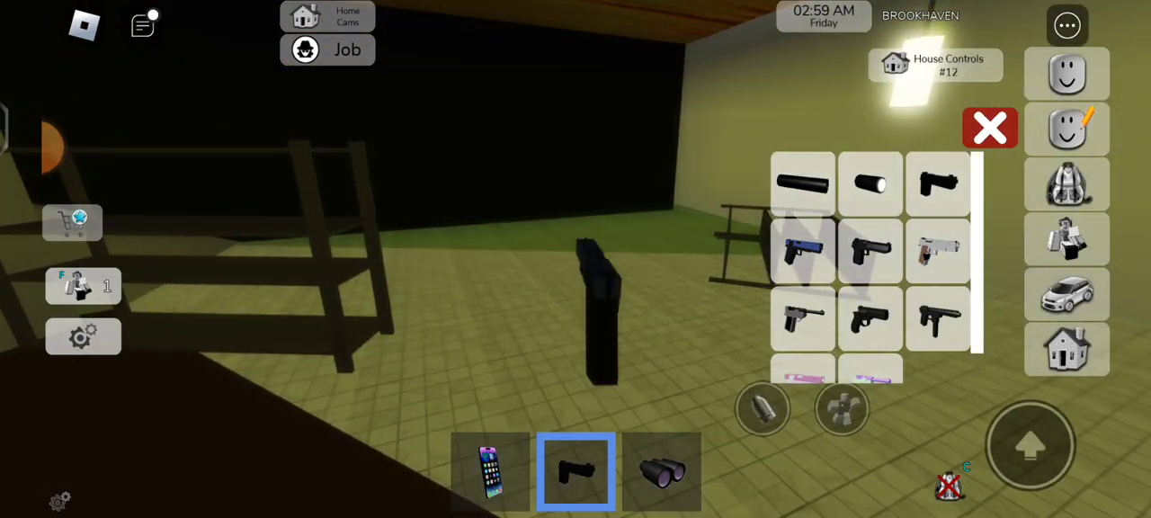
click(990, 128)
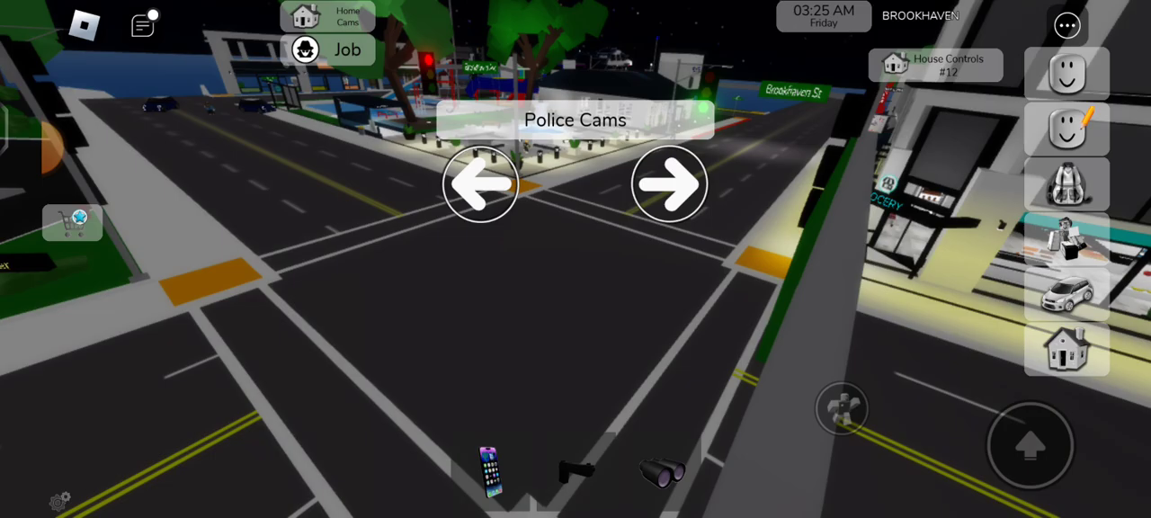
Step through the police camera feeds until the street outside the station shows.
click(669, 184)
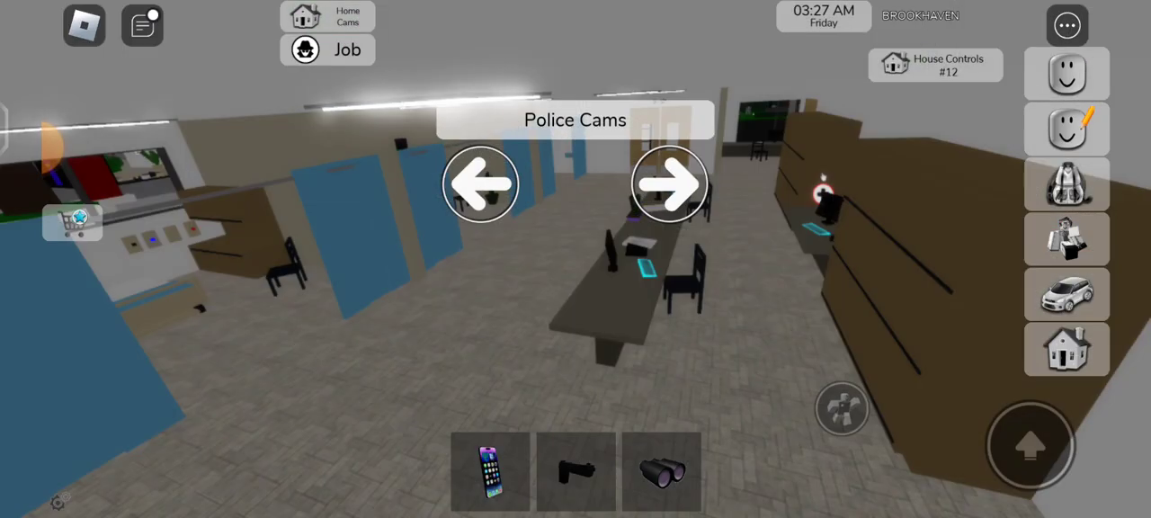
click(669, 184)
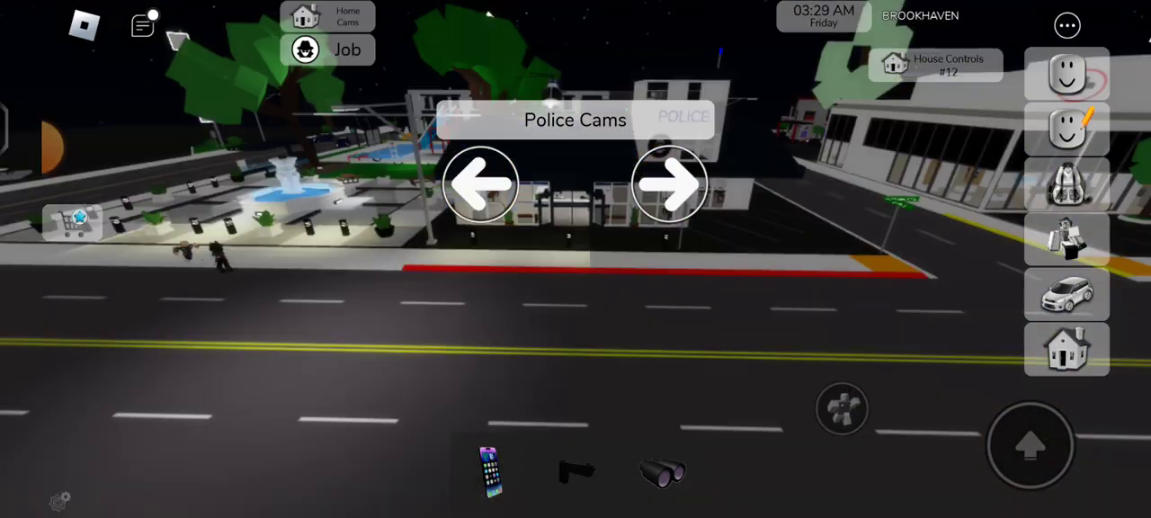
click(670, 184)
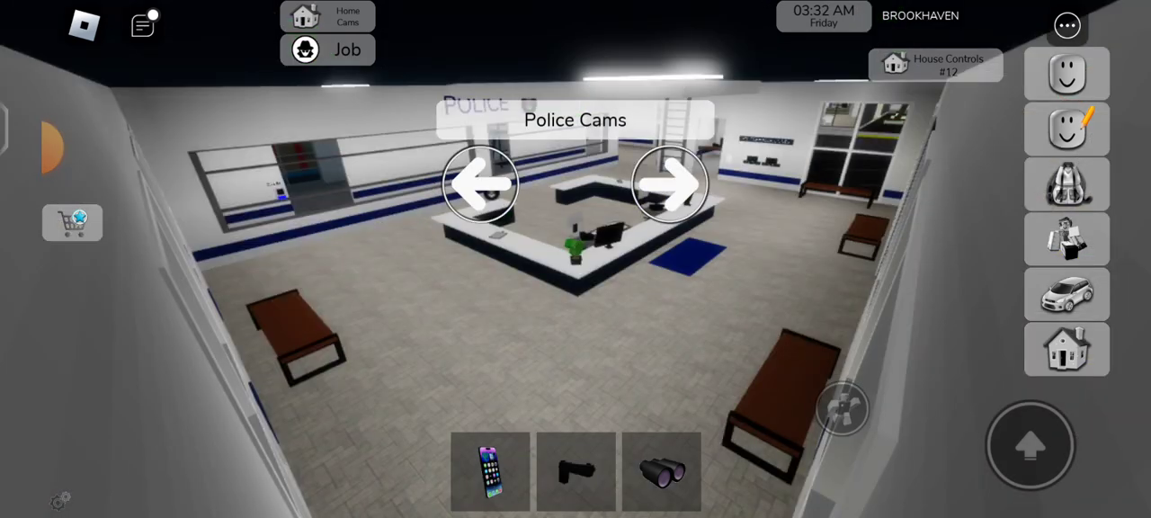
click(671, 183)
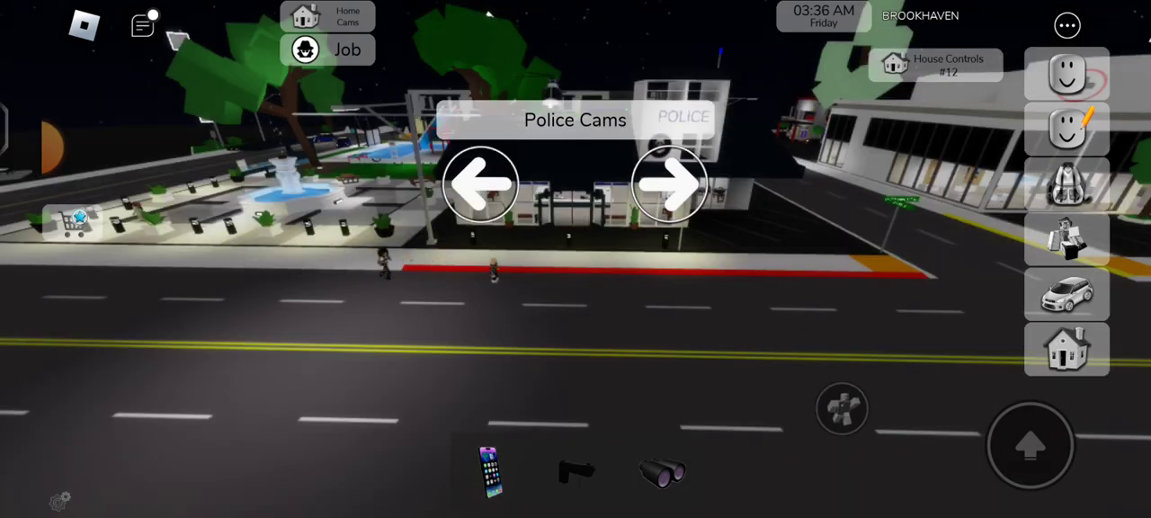
click(662, 472)
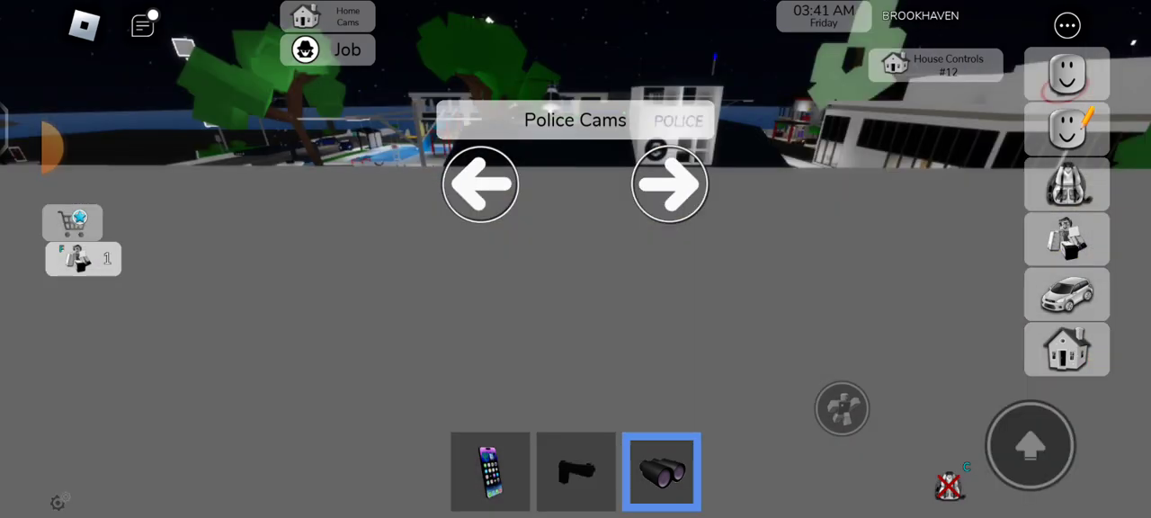
click(669, 183)
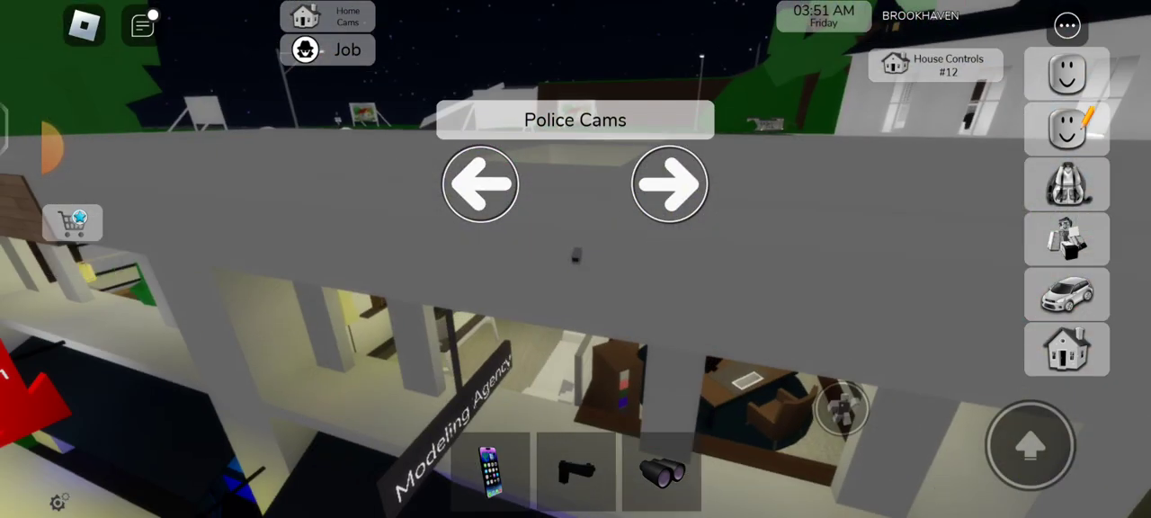
click(670, 183)
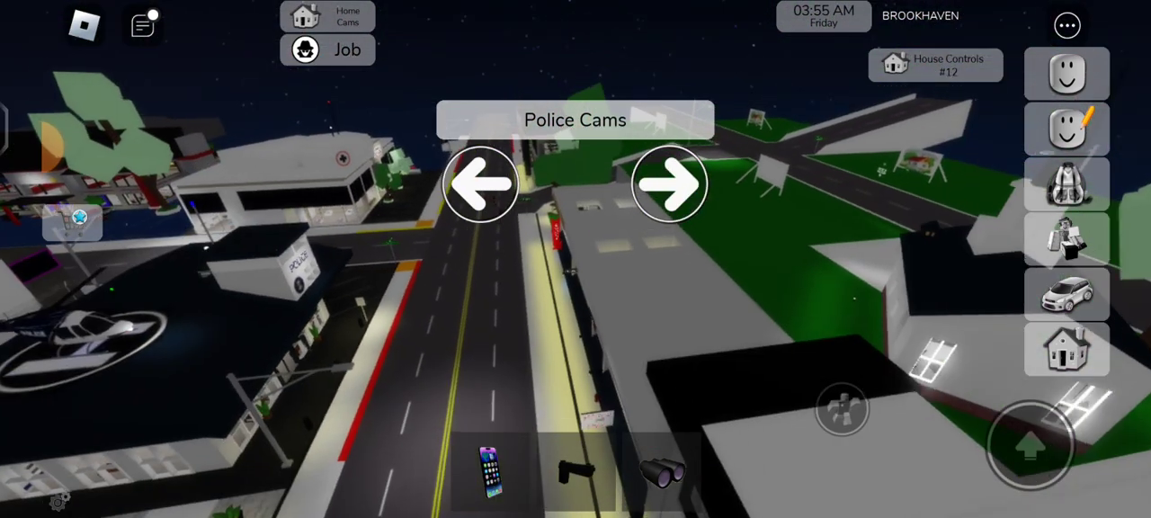
click(669, 184)
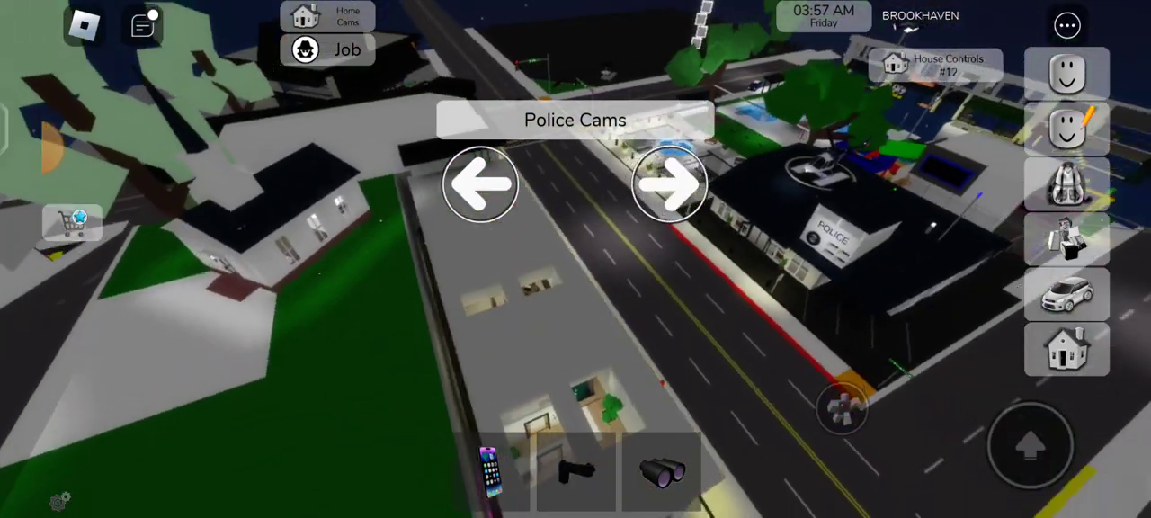
click(671, 183)
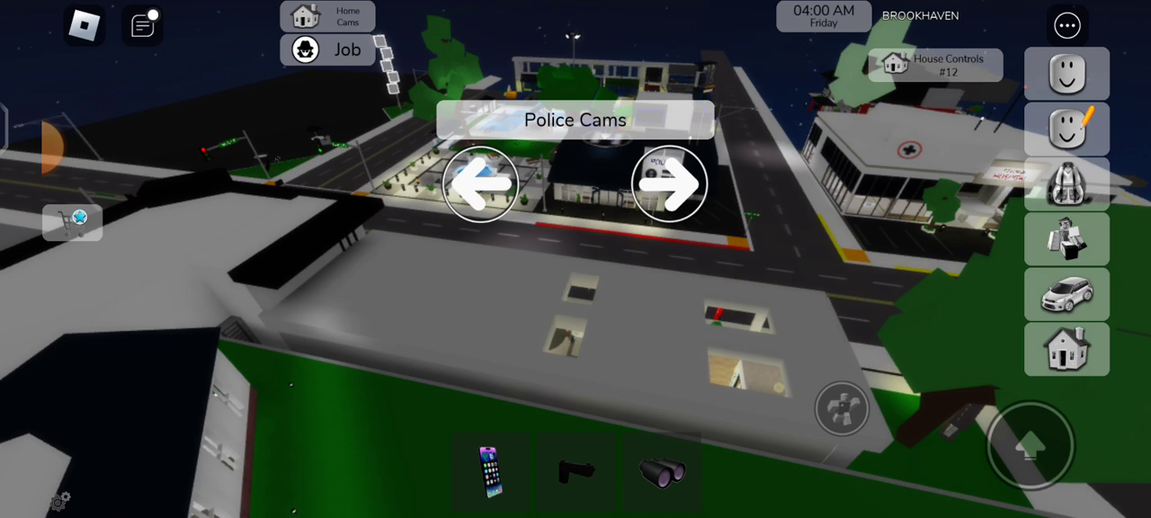
click(669, 184)
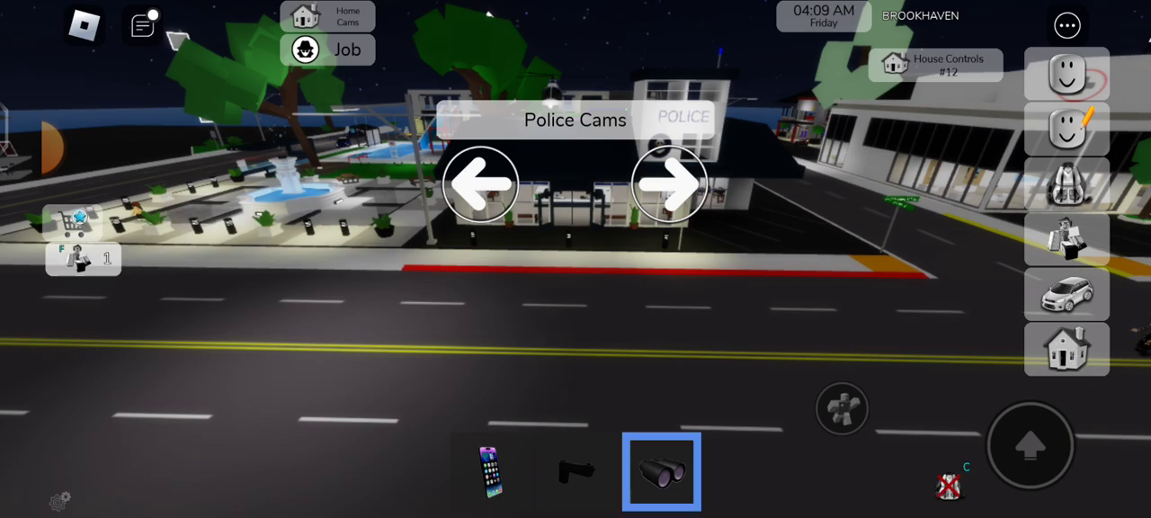
Flip through further police feeds until the helipad with the police helicopter appears.
click(669, 183)
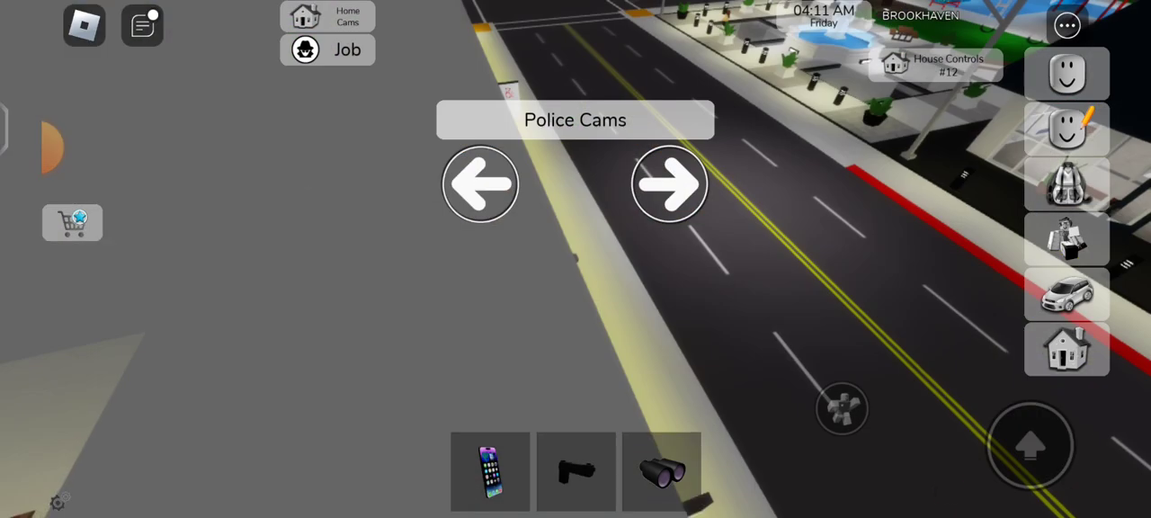
click(670, 183)
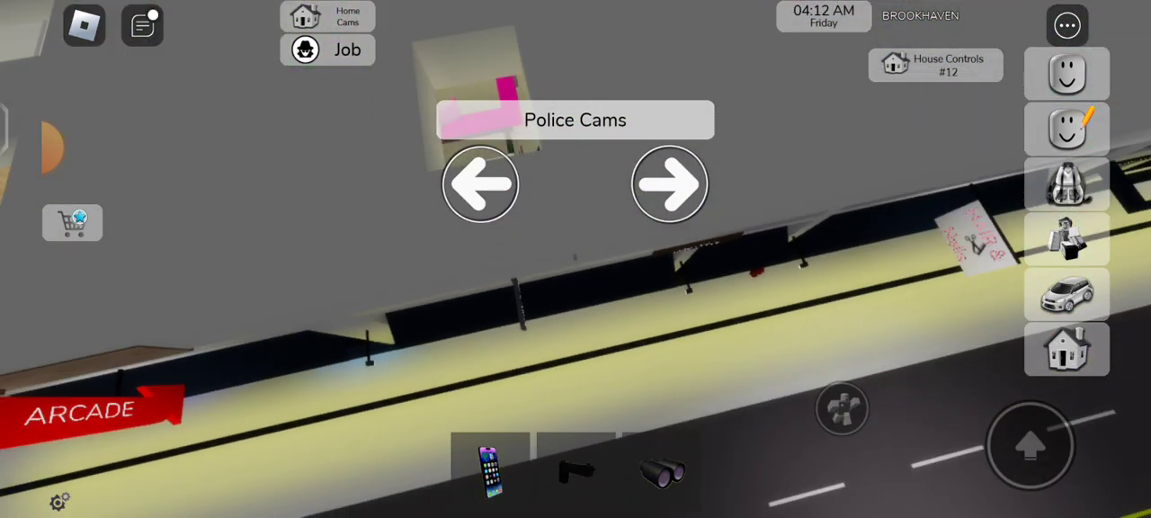
click(669, 183)
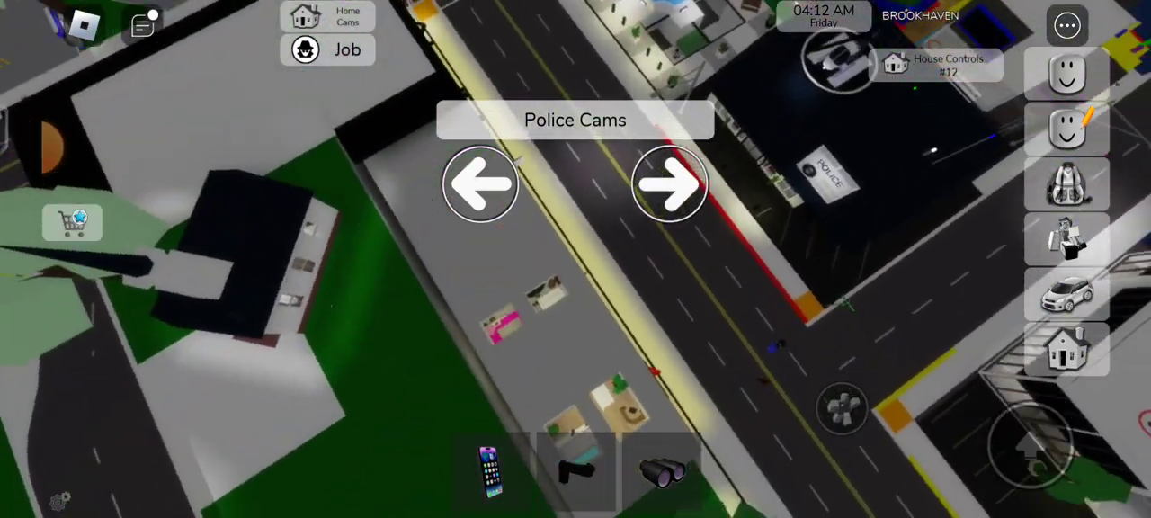
click(669, 184)
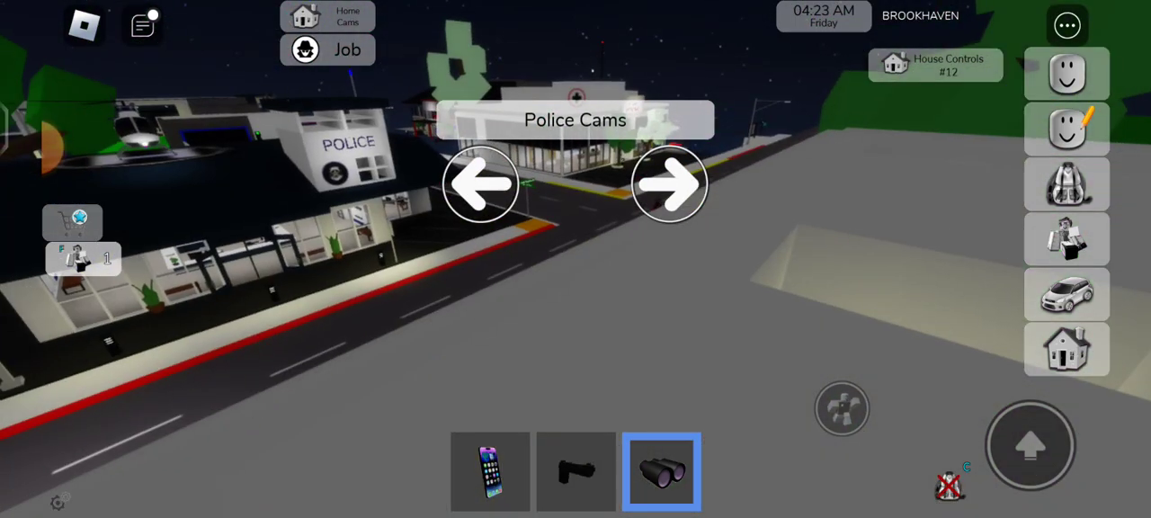
click(669, 183)
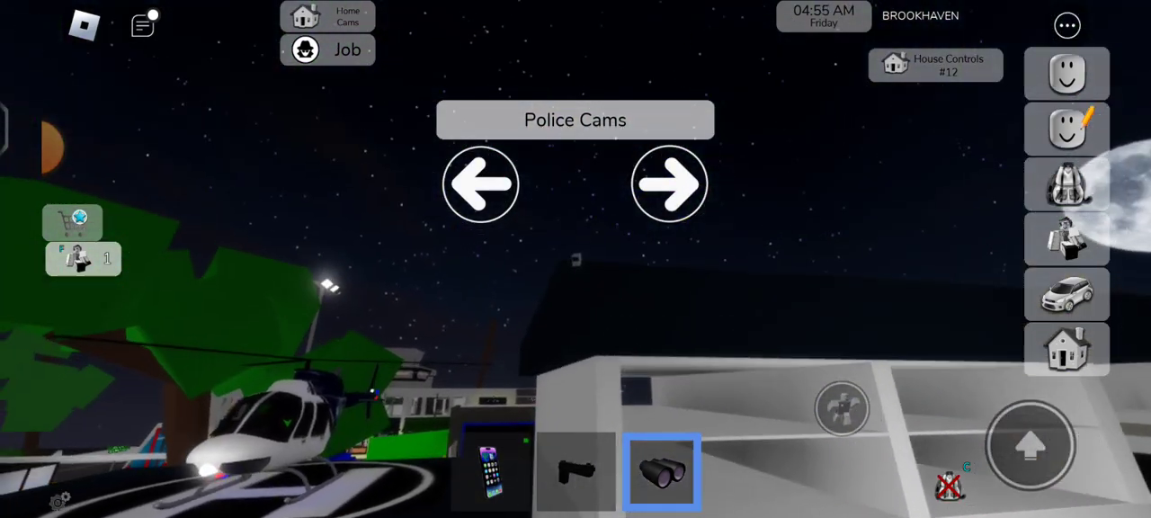
View the remaining police feeds, ending on the camera facing the shops and coffee.
click(669, 184)
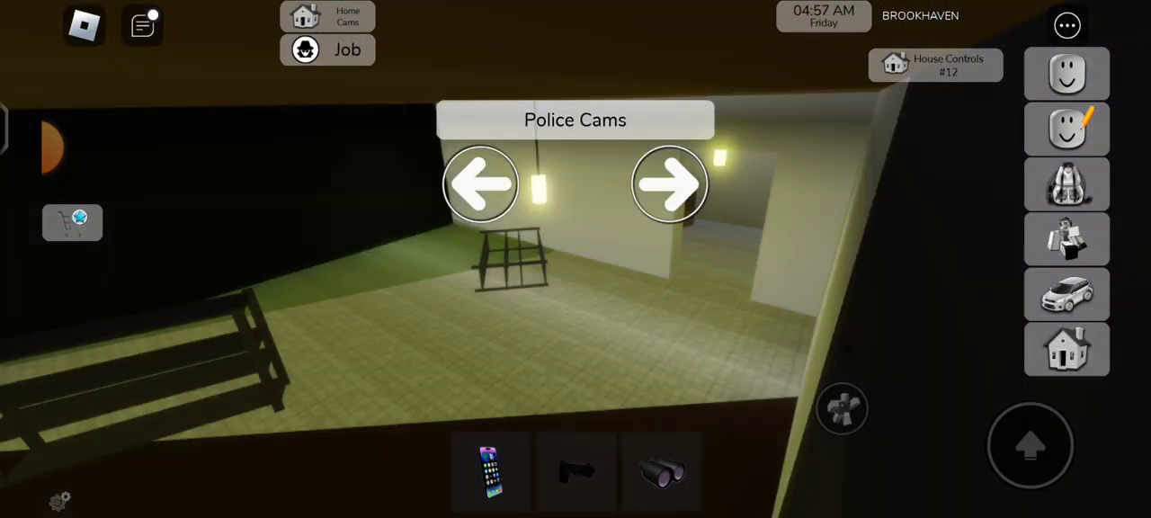
click(662, 472)
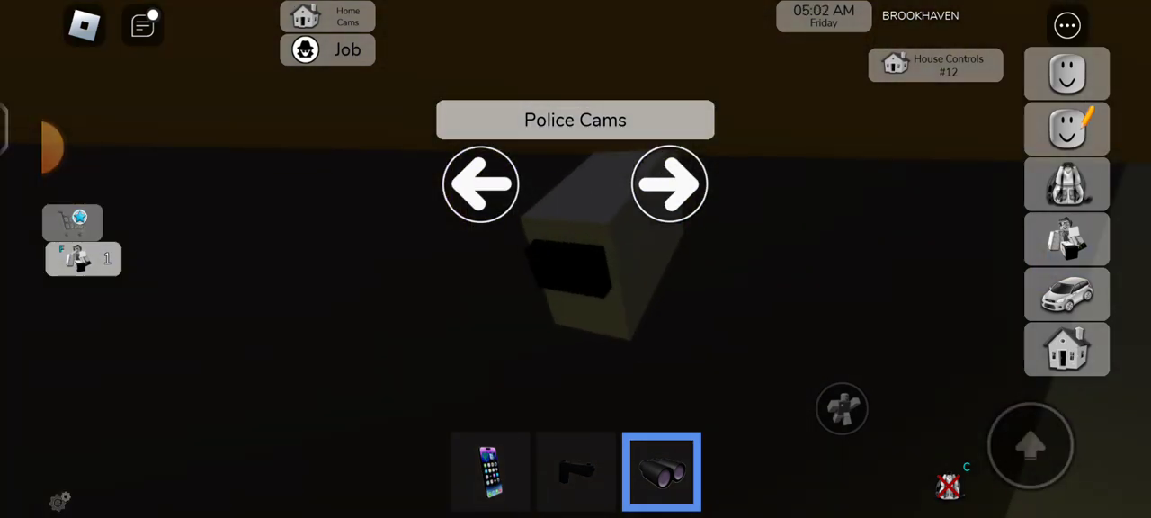
click(669, 184)
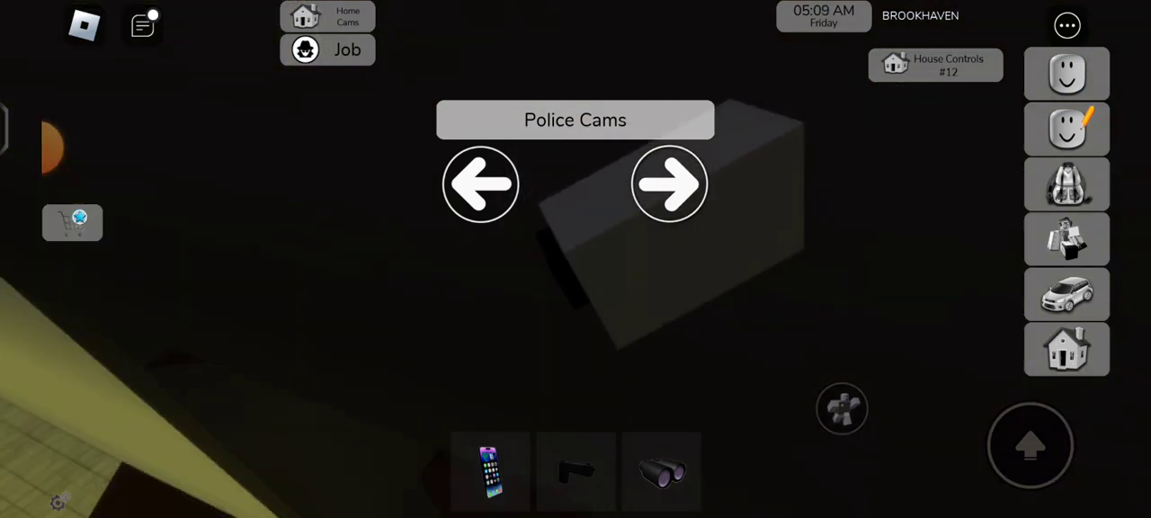
click(669, 184)
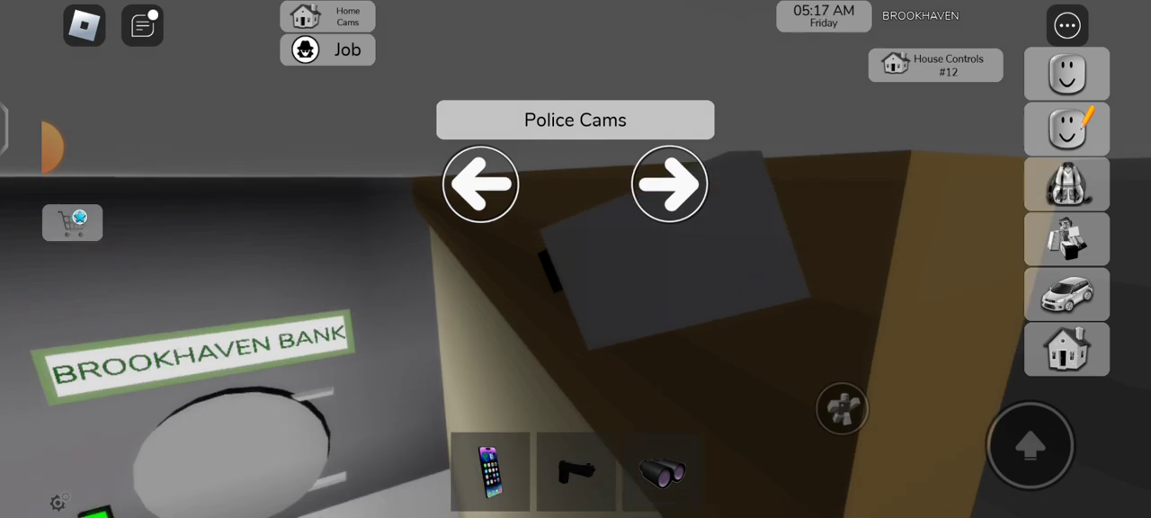
click(669, 183)
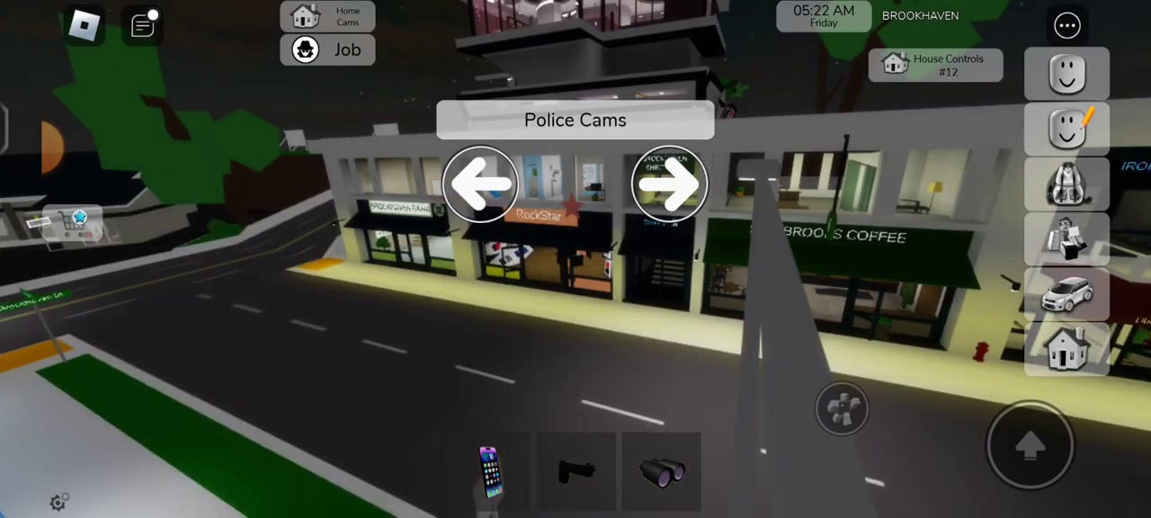
Leave the police cameras and bring up the spy job's Take Break / Quit prompt.
click(669, 184)
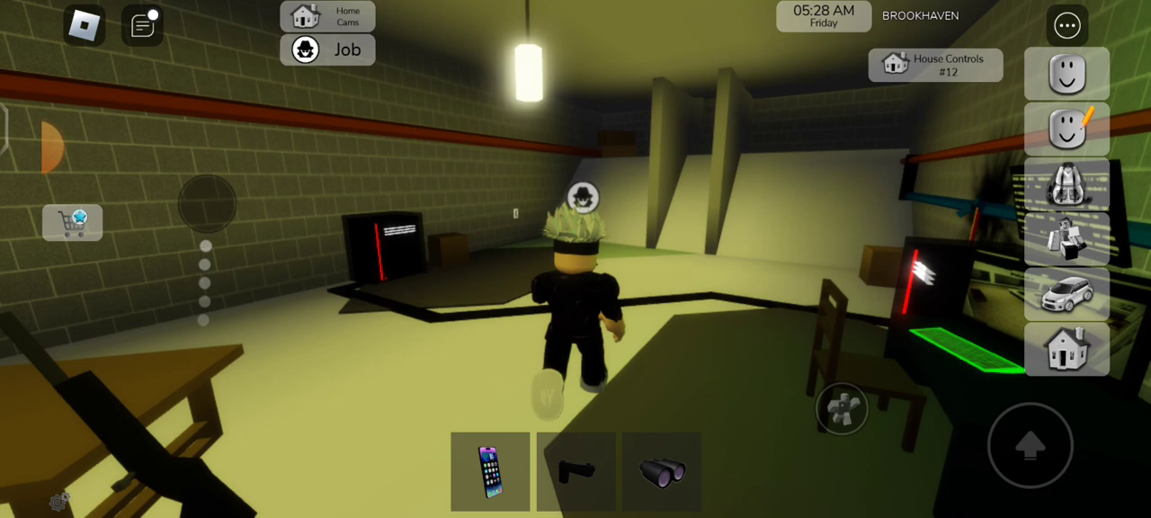
click(347, 50)
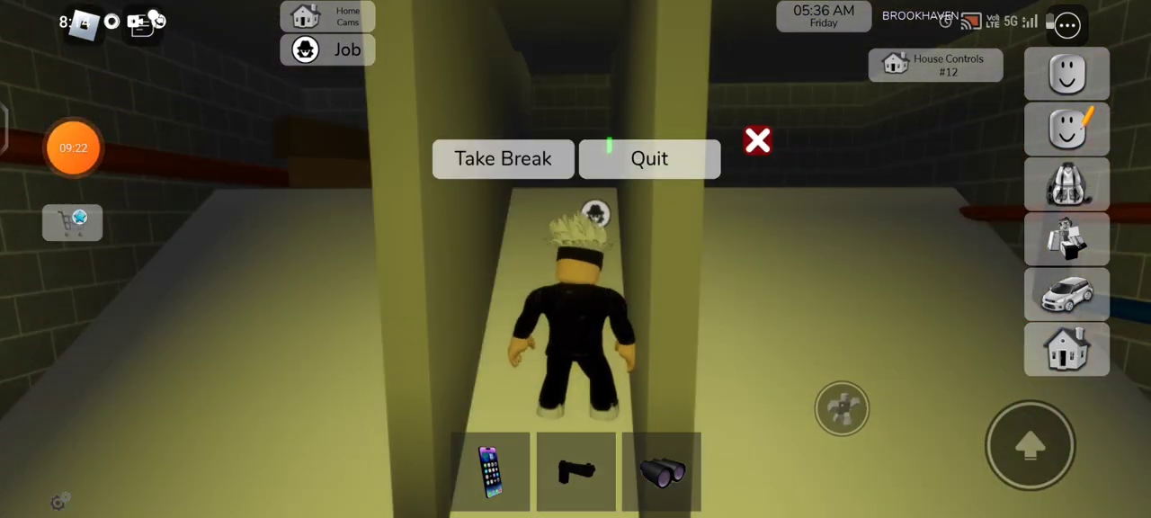